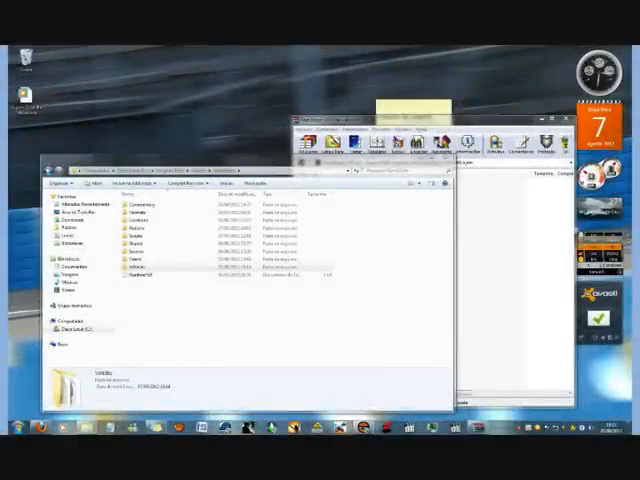
mouse_move(197, 294)
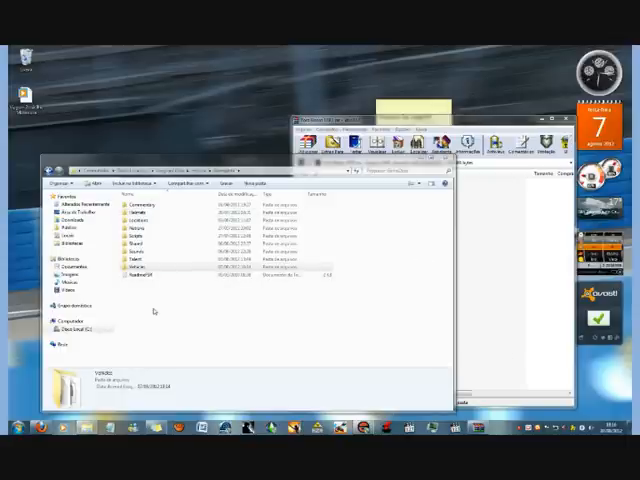
mouse_move(277, 330)
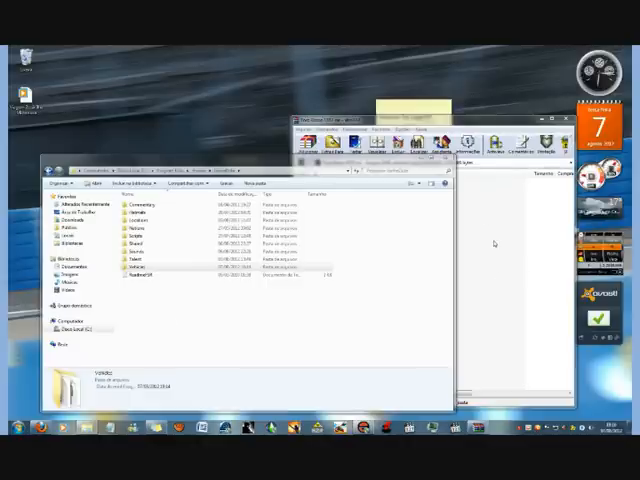
mouse_move(510, 325)
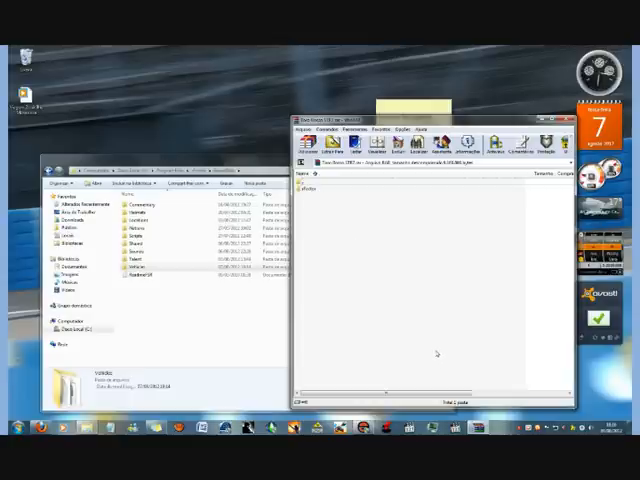
mouse_move(408, 305)
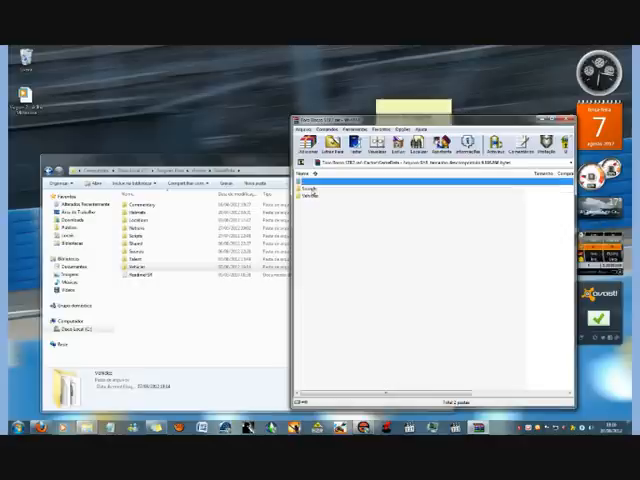
Go down the archive's Vehicles subfolders and select the Toro Rosso .sfx sounds file
click(312, 190)
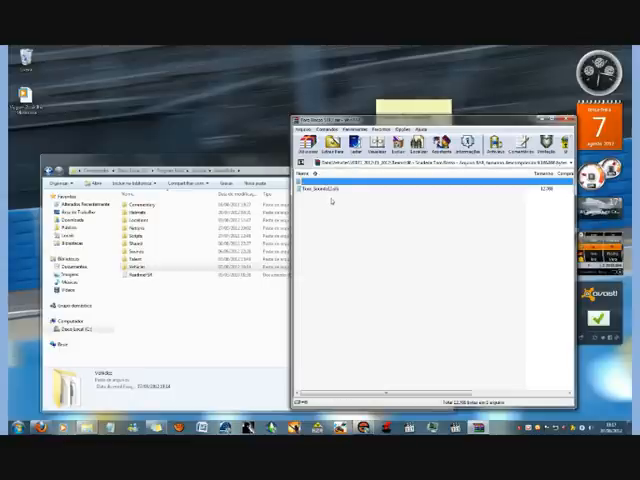
click(333, 188)
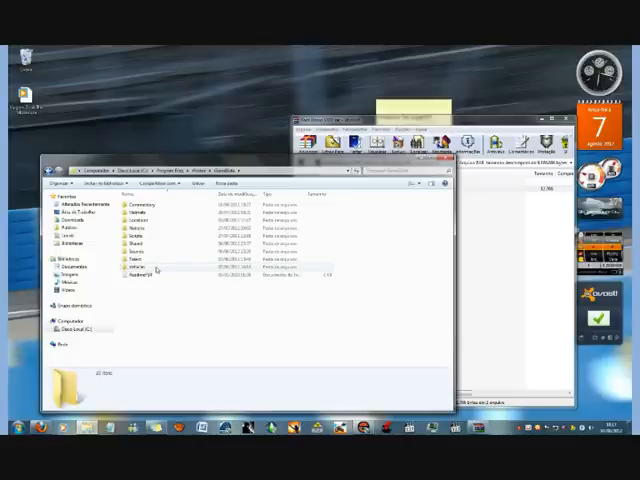
mouse_move(160, 268)
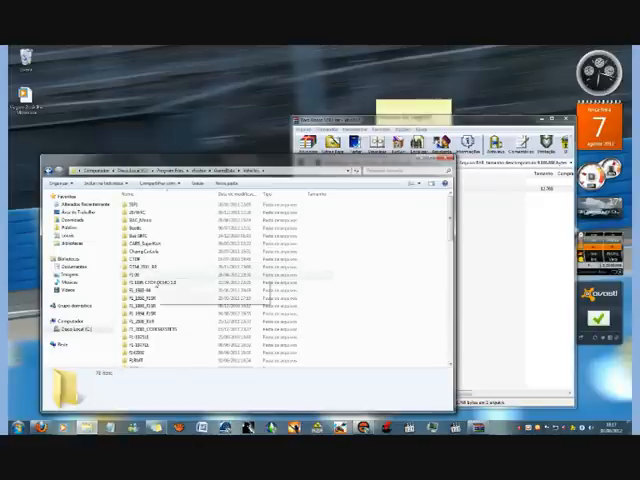
Scroll Explorer's Vehicles listing and open the mod's folder toward its Teams
scroll(down, 3)
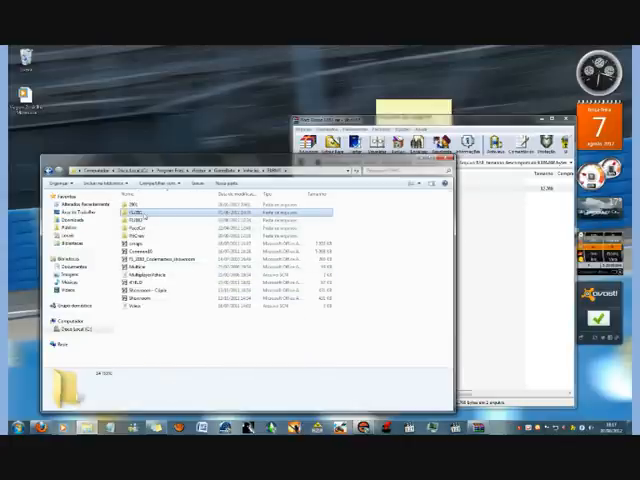
double_click(135, 212)
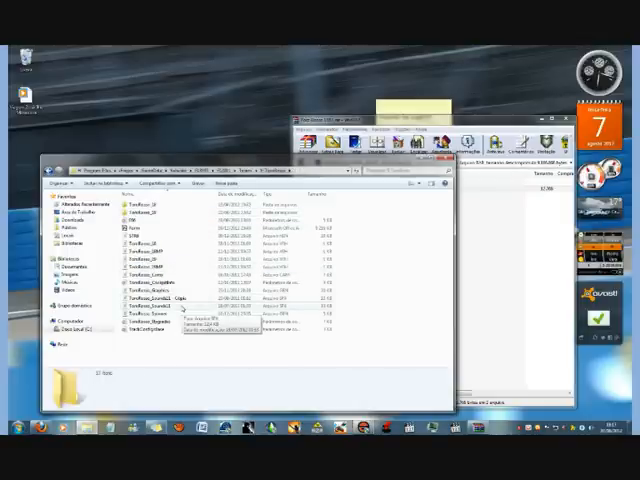
Select ToroRosso_Sounds11.sfx in Explorer's Toro Rosso team folder to show its details
double_click(150, 304)
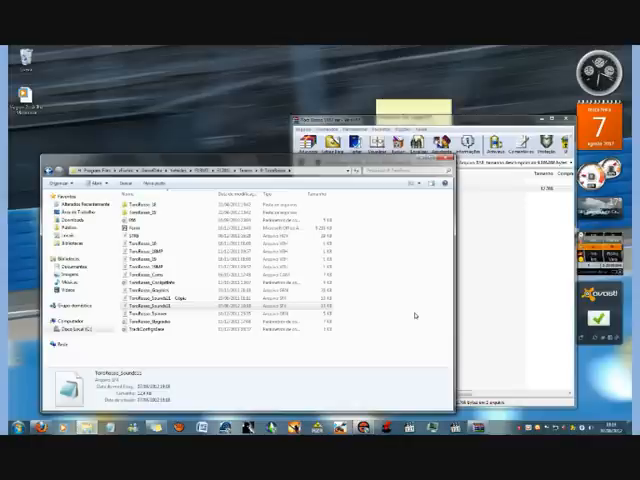
mouse_move(282, 382)
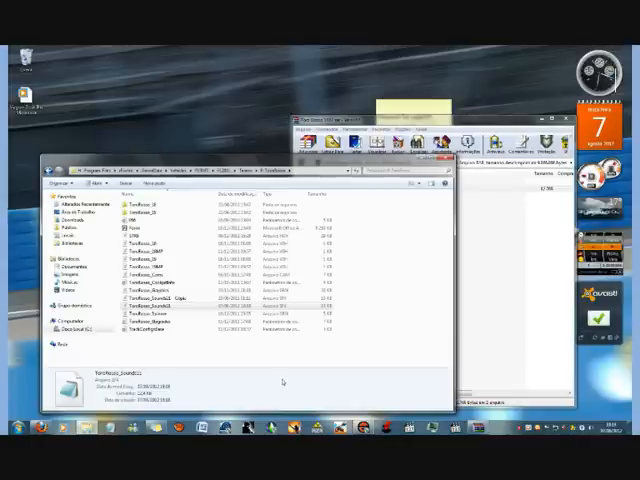
mouse_move(302, 366)
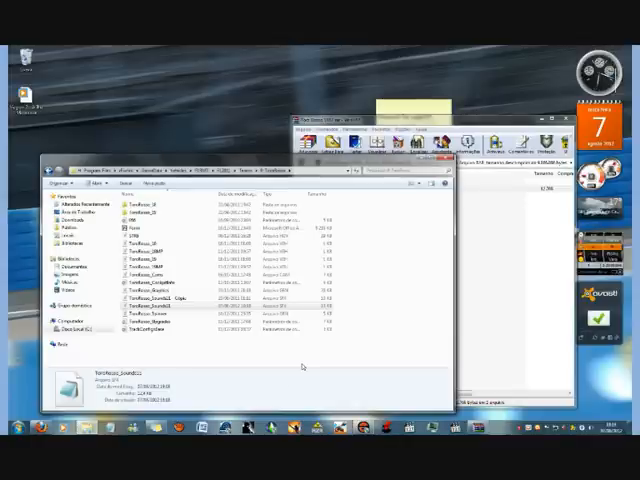